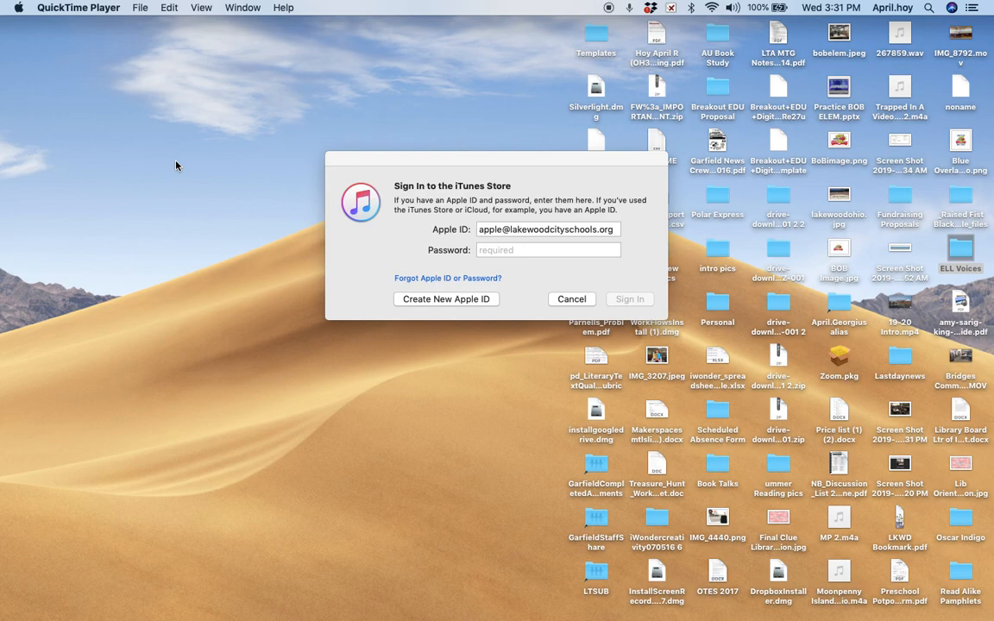
{"action": "mouse_move", "coordinate": [340, 601]}
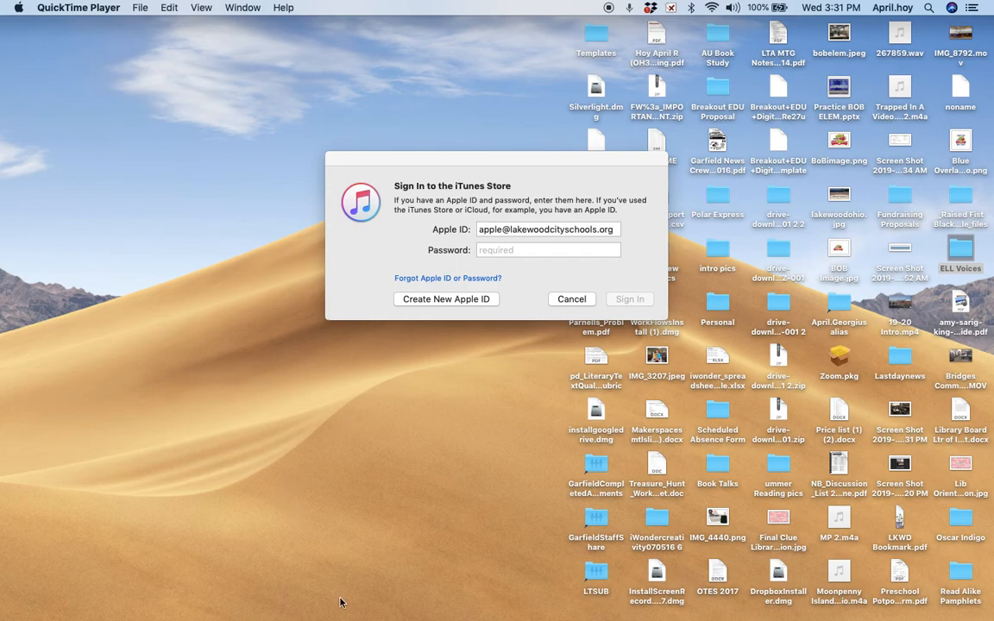
{"action": "mouse_move", "coordinate": [431, 467]}
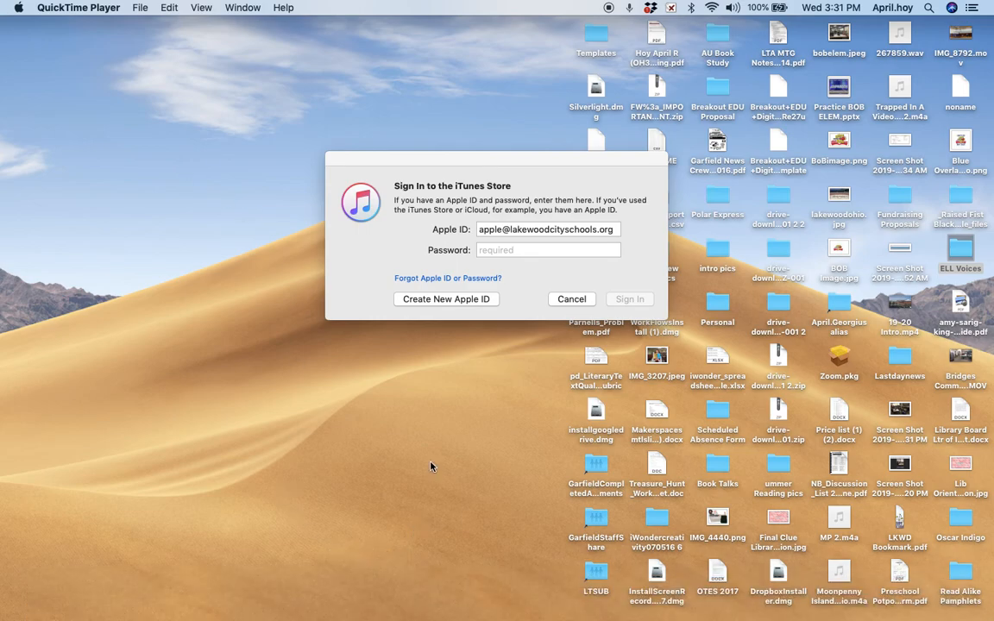
Step: Bring up a Chrome window showing the New Tab page from the Dock
{"action": "left_click", "coordinate": [464, 597]}
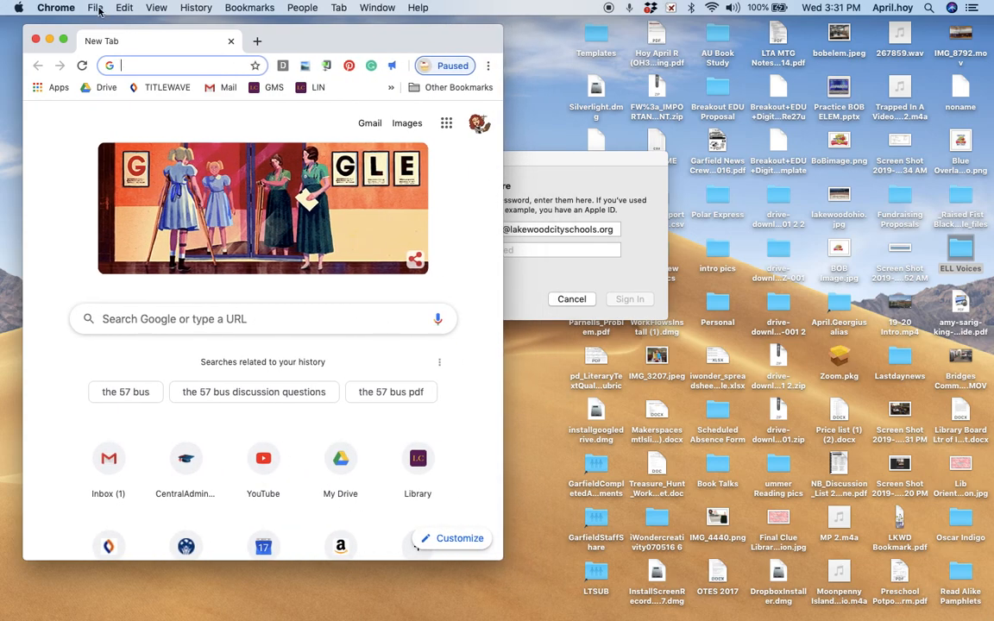
Step: Create a second Chrome window via File > New Window beside the first
{"action": "left_click", "coordinate": [95, 7]}
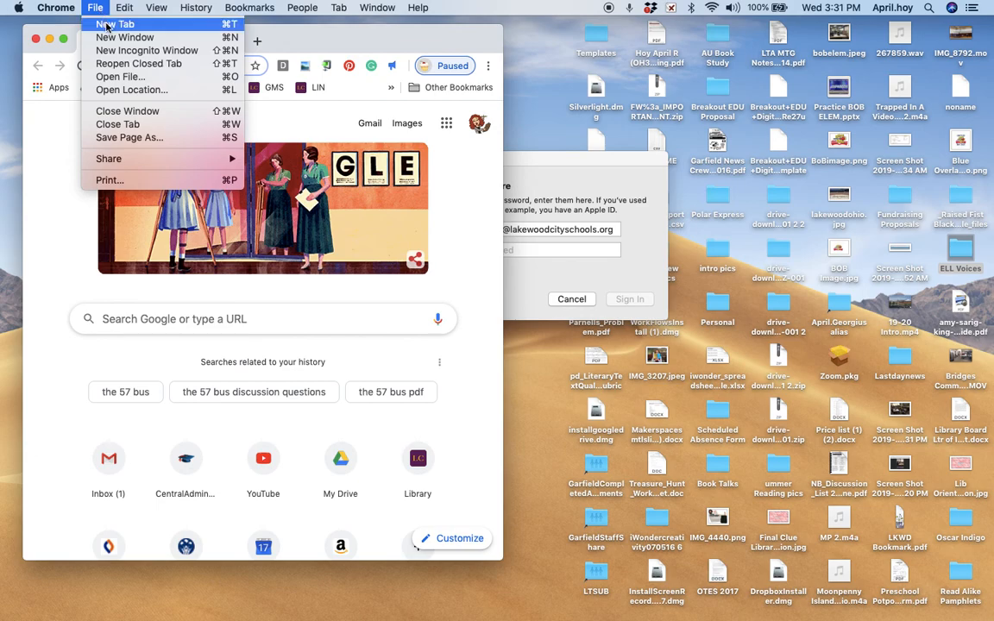
{"action": "mouse_move", "coordinate": [124, 38]}
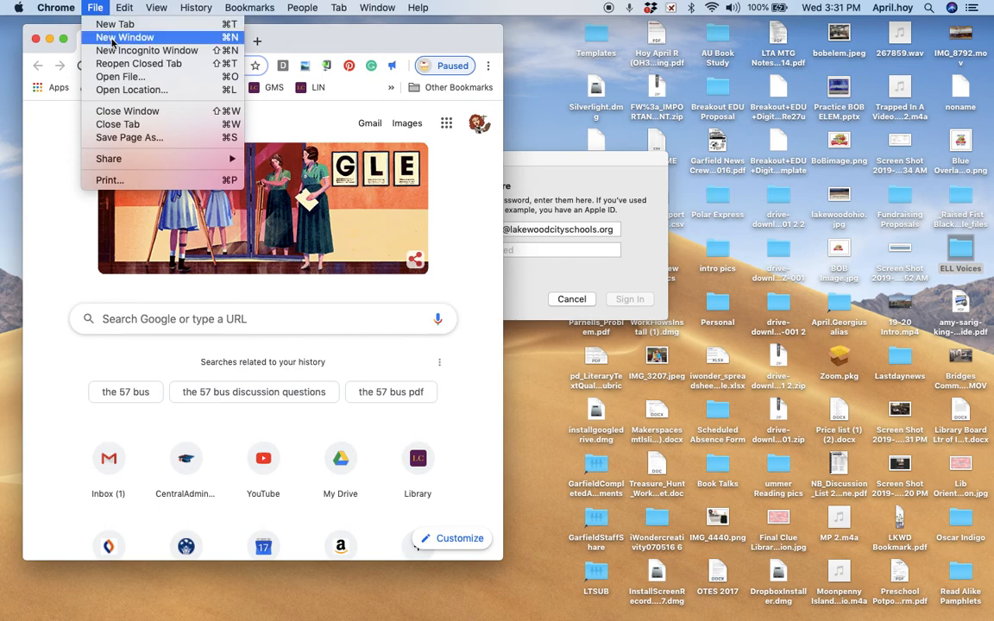
{"action": "left_click", "coordinate": [126, 38]}
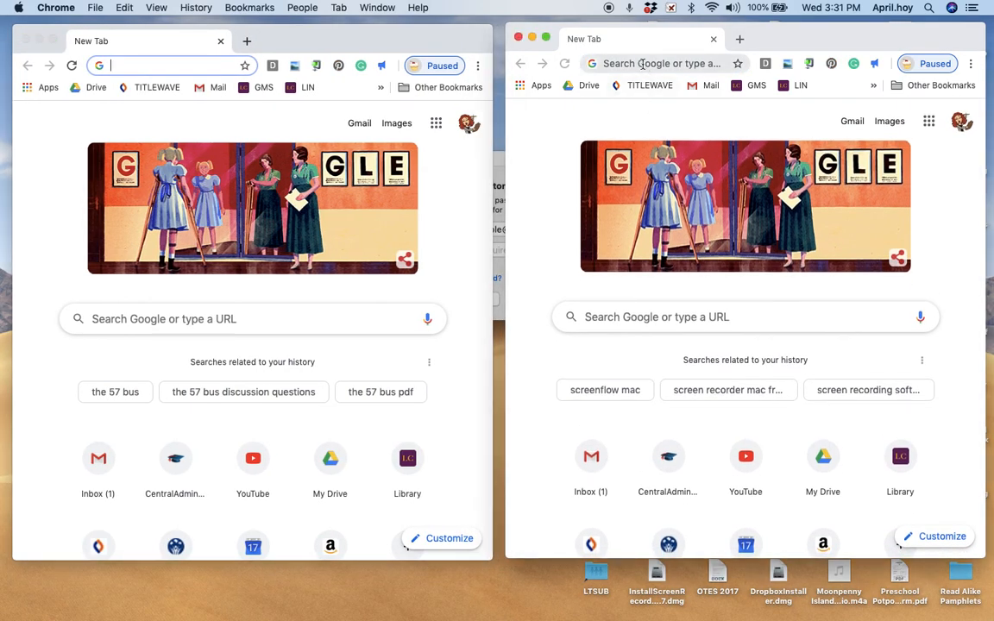
Step: Load goodreads.com in the right window, then focus the left window's address bar
{"action": "left_click", "coordinate": [660, 62]}
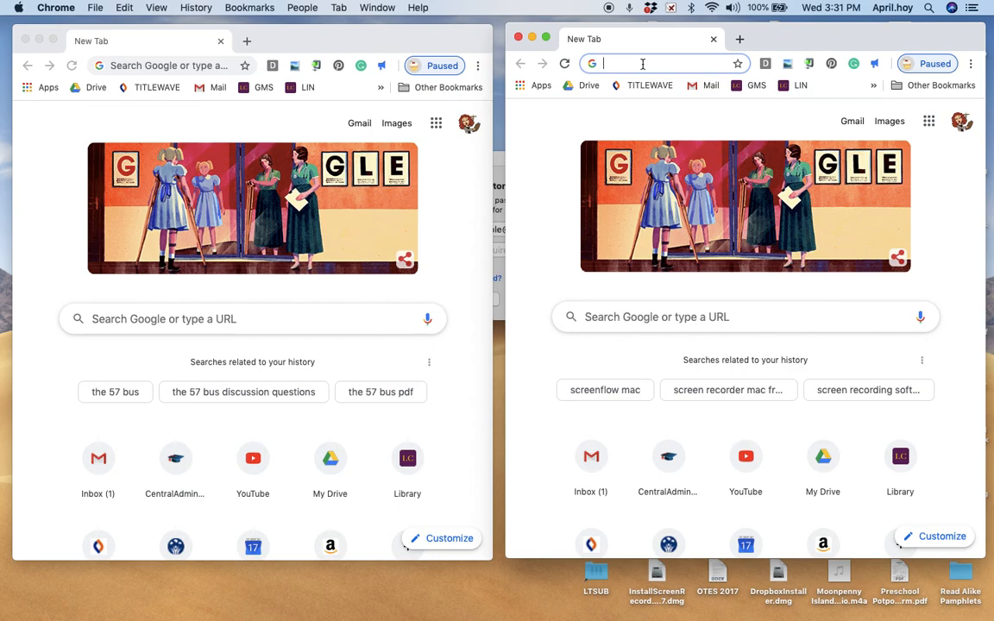
{"action": "type", "text": "goodreads.com"}
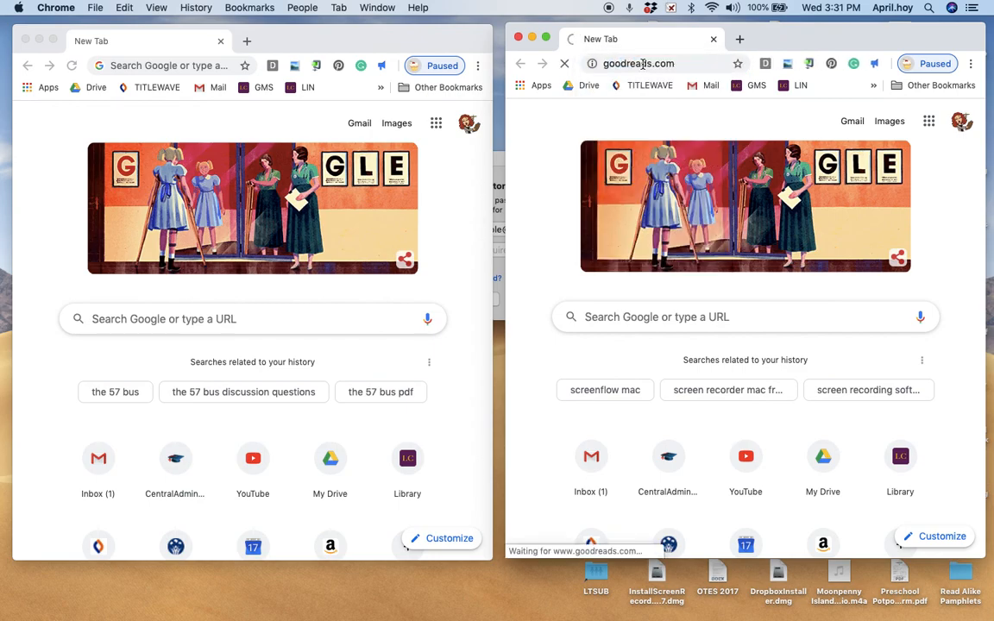
{"action": "left_click", "coordinate": [169, 65]}
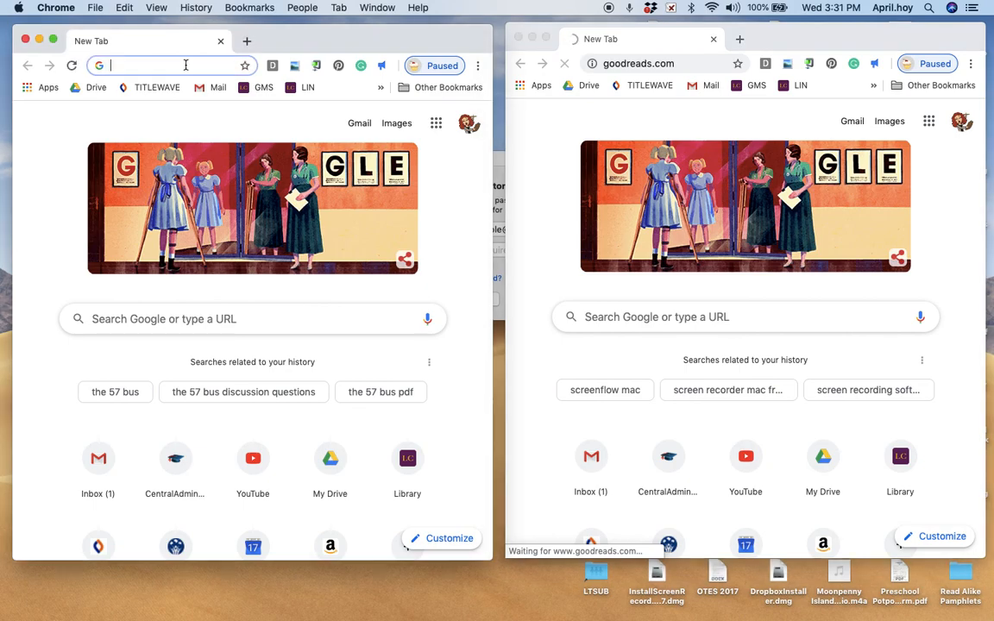
{"action": "mouse_move", "coordinate": [252, 86]}
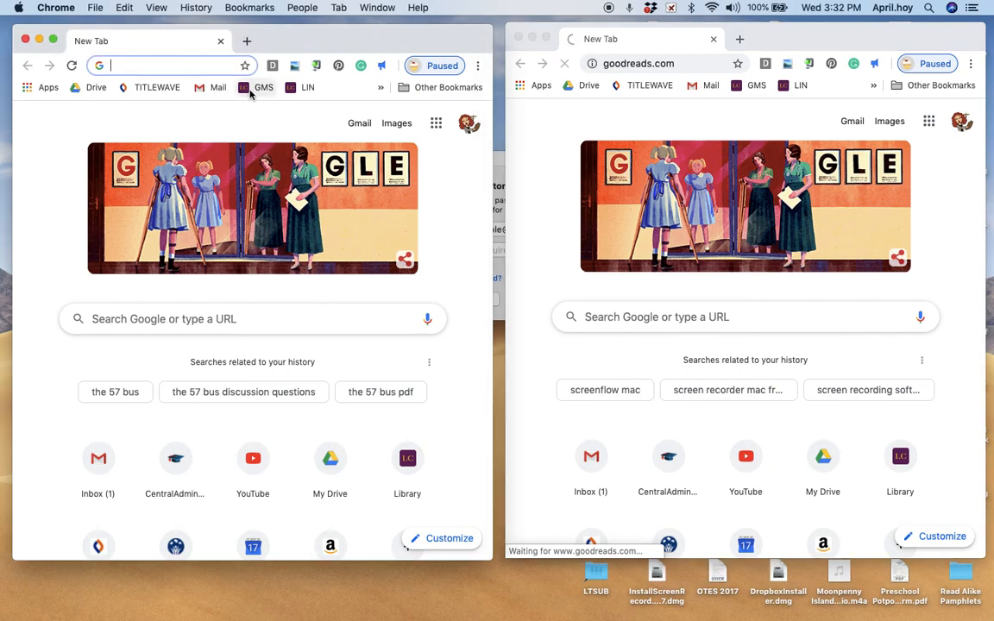